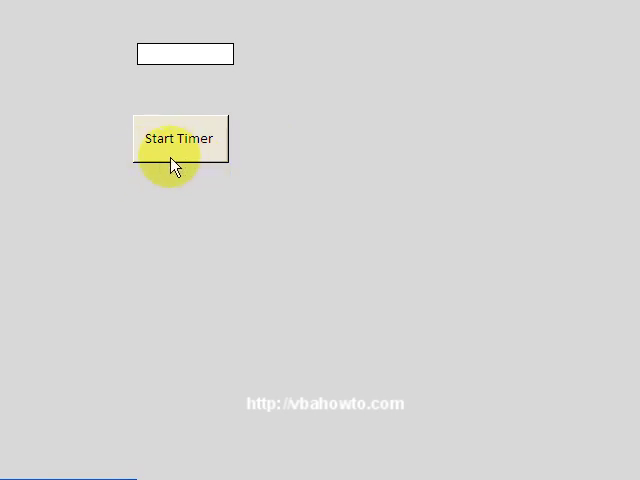
{"action": "mouse_move", "coordinate": [165, 315]}
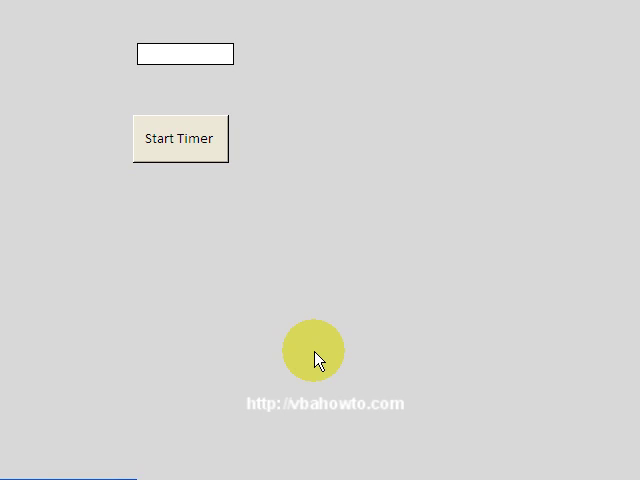
Switch the form to Design View and show its On Timer and Timer Interval event properties
{"action": "right_click", "coordinate": [318, 356]}
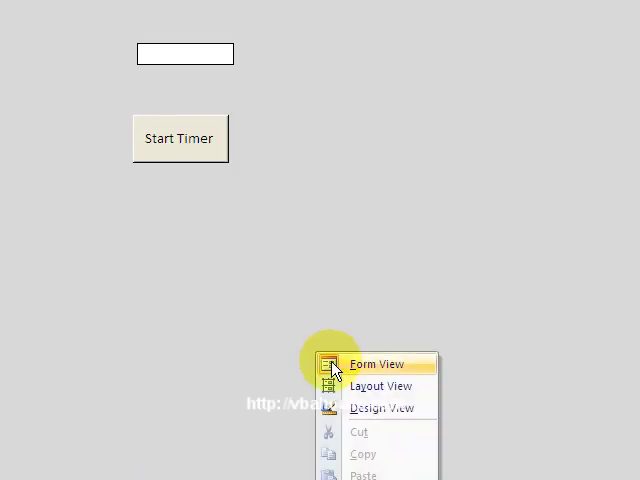
{"action": "left_click", "coordinate": [381, 408]}
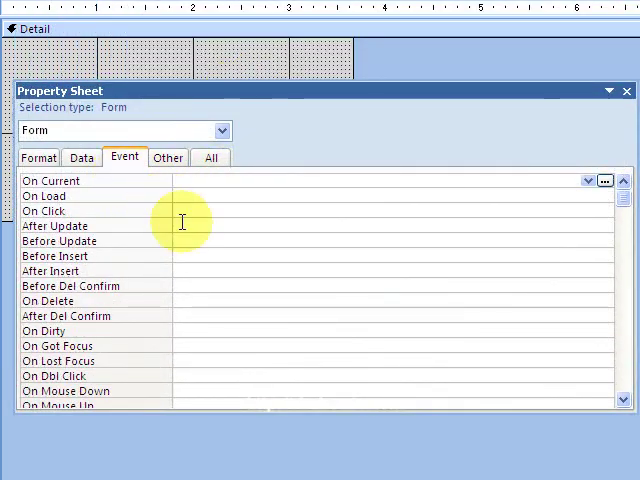
{"action": "scroll", "scroll_direction": "down", "scroll_amount": 3}
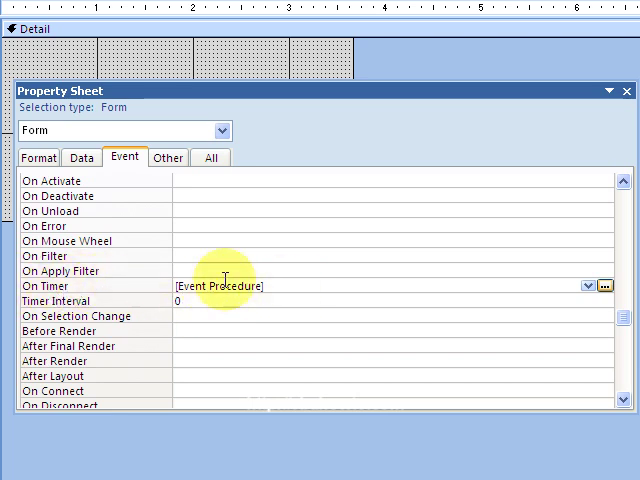
{"action": "mouse_move", "coordinate": [92, 305]}
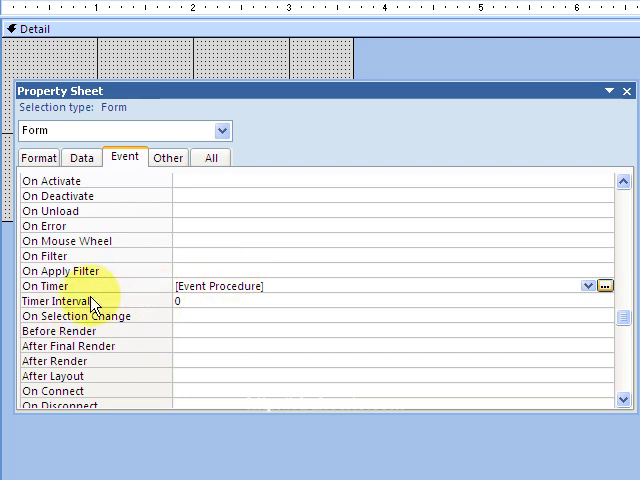
{"action": "mouse_move", "coordinate": [240, 302]}
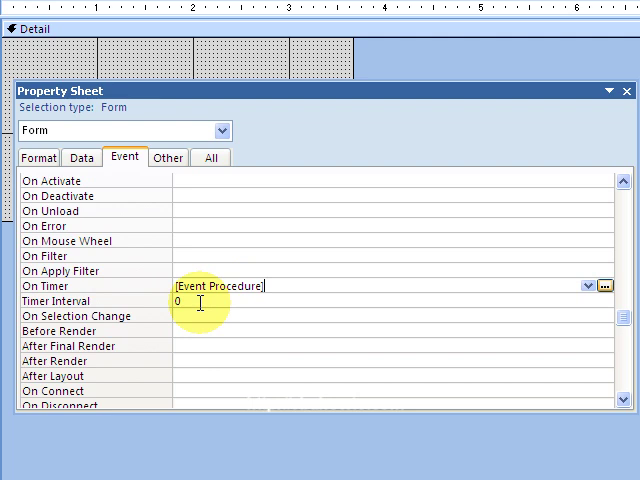
{"action": "mouse_move", "coordinate": [210, 315]}
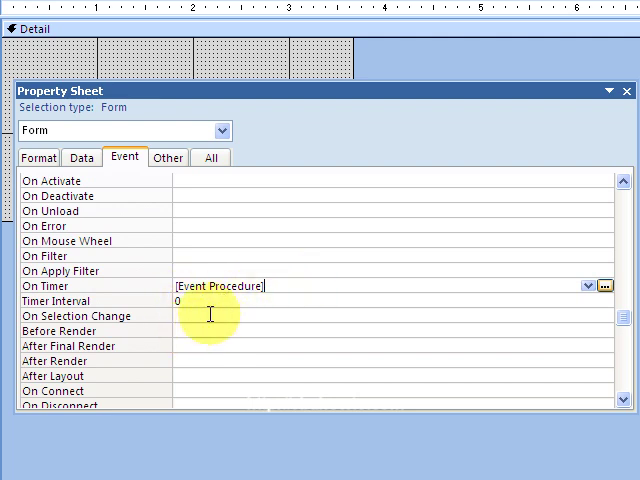
{"action": "mouse_move", "coordinate": [336, 300]}
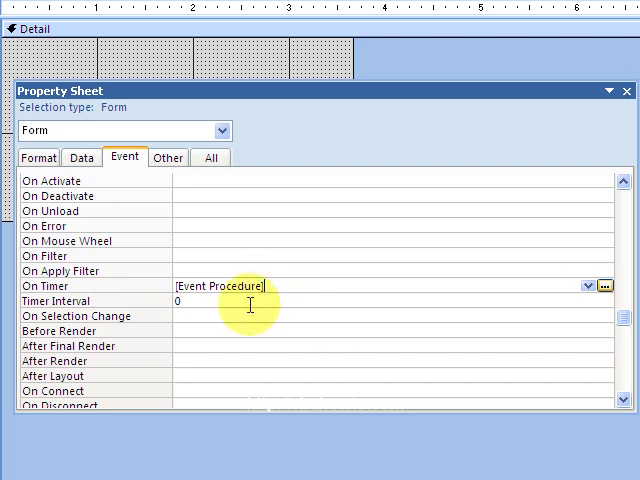
{"action": "left_click", "coordinate": [196, 301]}
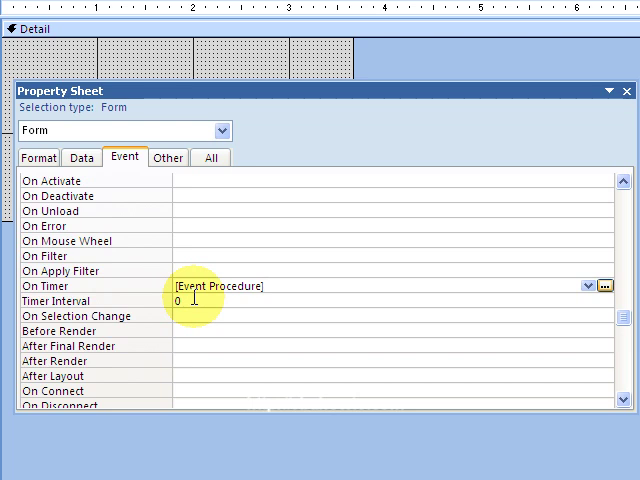
{"action": "mouse_move", "coordinate": [230, 291]}
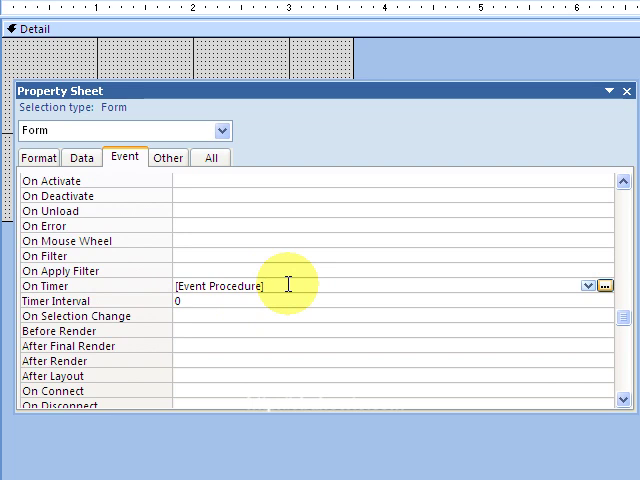
{"action": "mouse_move", "coordinate": [545, 270]}
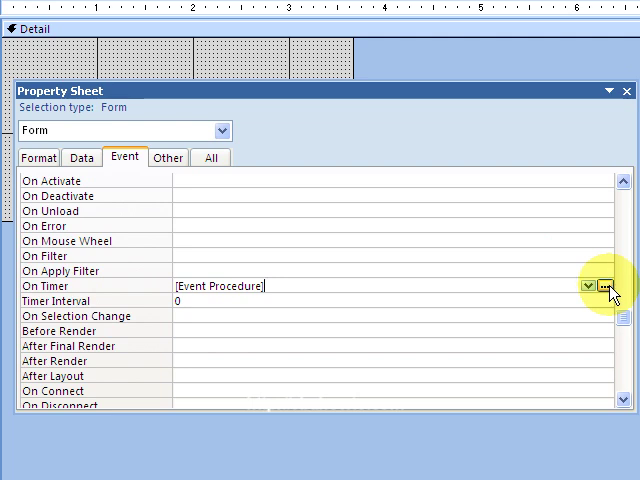
{"action": "left_click", "coordinate": [605, 287]}
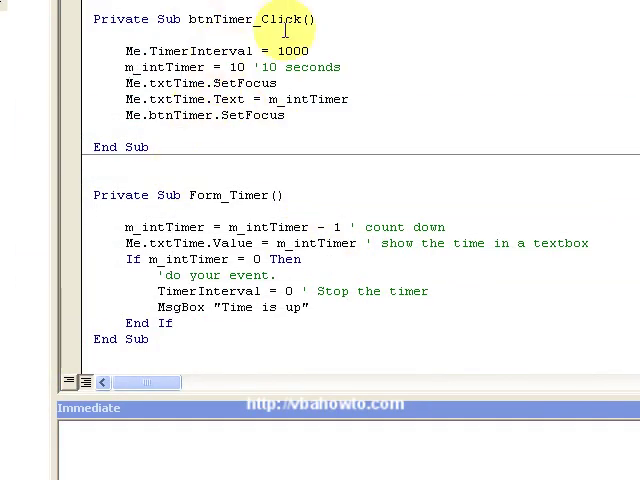
{"action": "scroll", "scroll_direction": "up", "scroll_amount": 3}
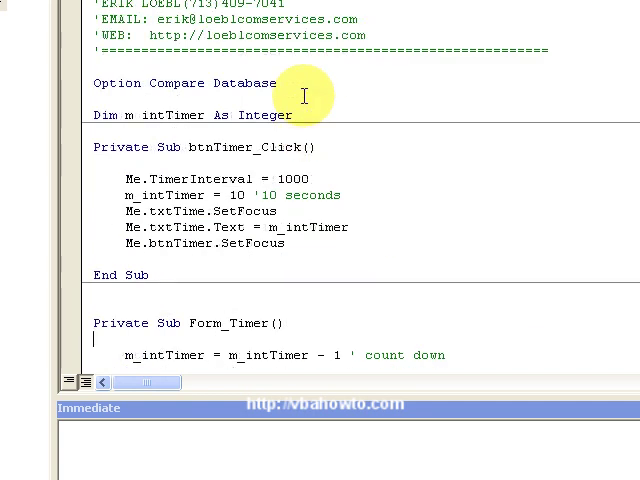
{"action": "scroll", "scroll_direction": "down", "scroll_amount": 3}
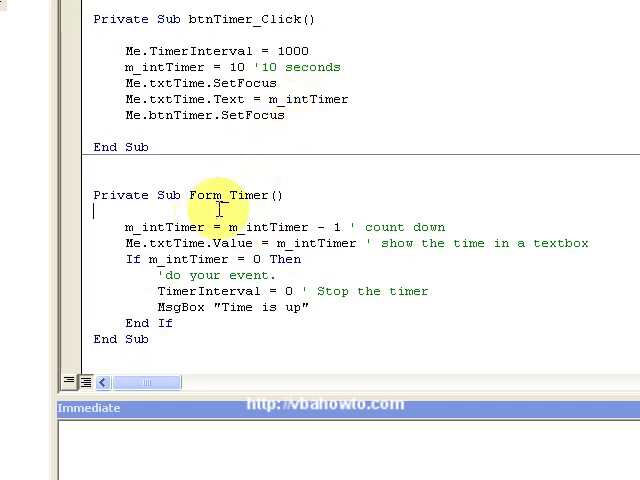
{"action": "mouse_move", "coordinate": [230, 200]}
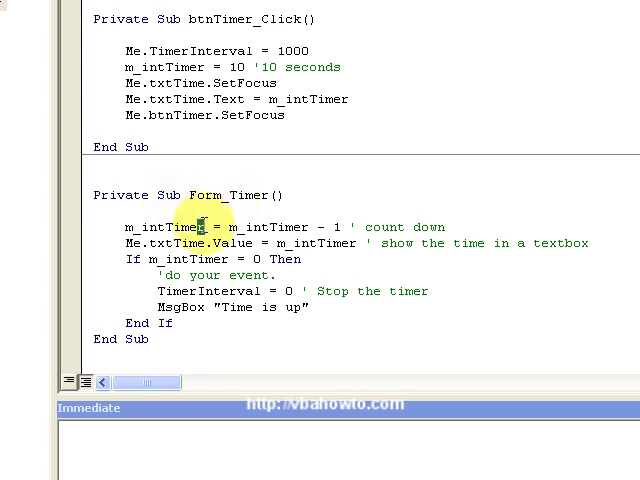
{"action": "double_click", "coordinate": [160, 227]}
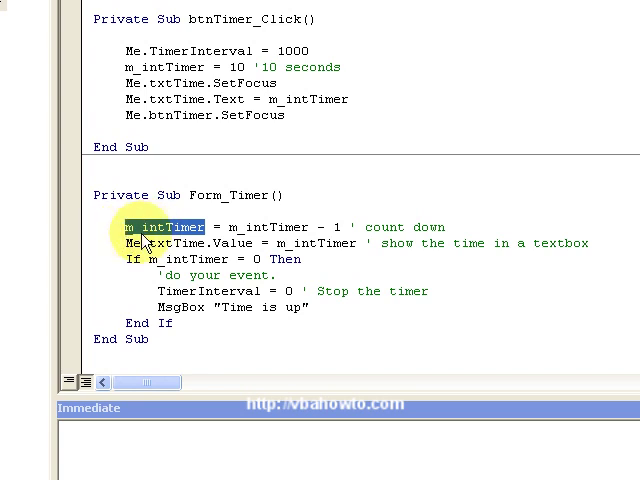
{"action": "scroll", "scroll_direction": "up", "scroll_amount": 3}
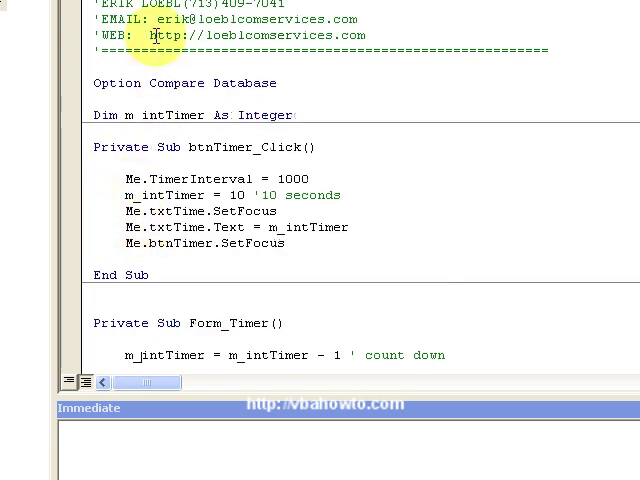
{"action": "mouse_move", "coordinate": [194, 130]}
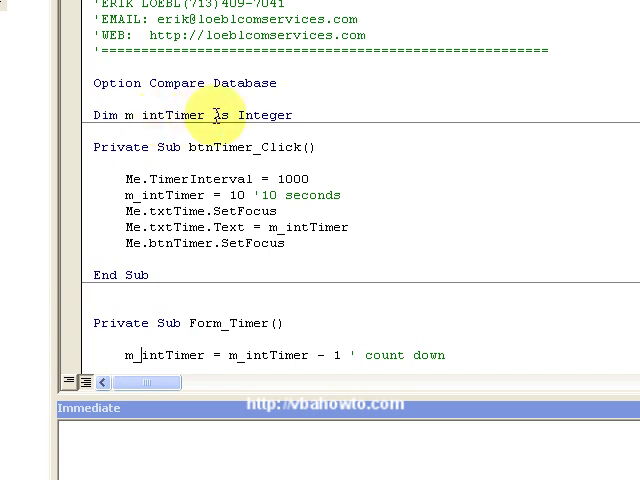
{"action": "scroll", "scroll_direction": "down", "scroll_amount": 3}
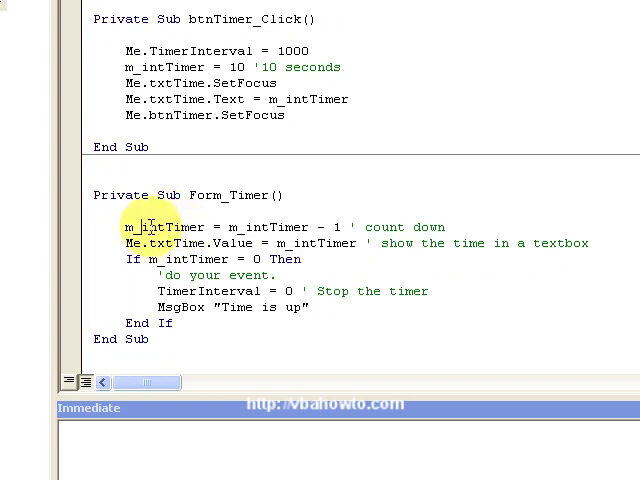
{"action": "mouse_move", "coordinate": [290, 227]}
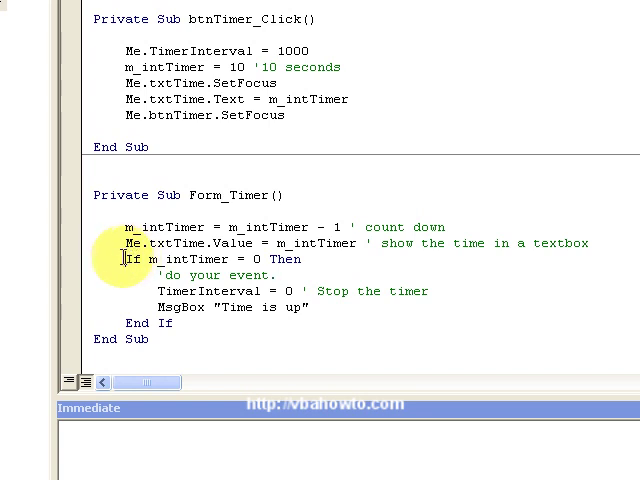
Highlight the 1000 millisecond value and the TimerInterval property in the button's VBA code
{"action": "left_click_drag", "start_coordinate": [125, 258], "coordinate": [270, 258]}
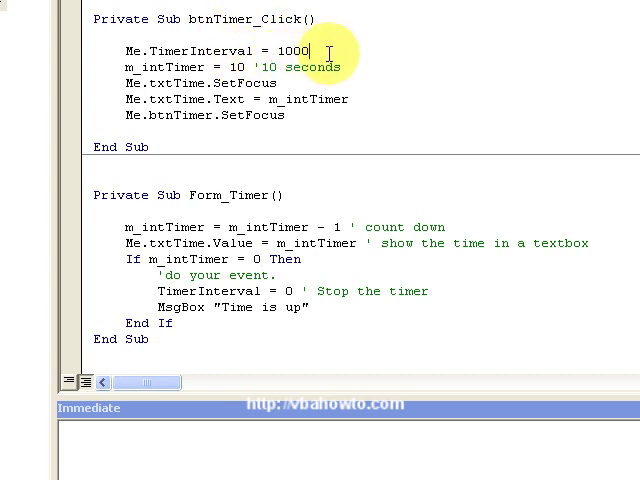
{"action": "double_click", "coordinate": [292, 51]}
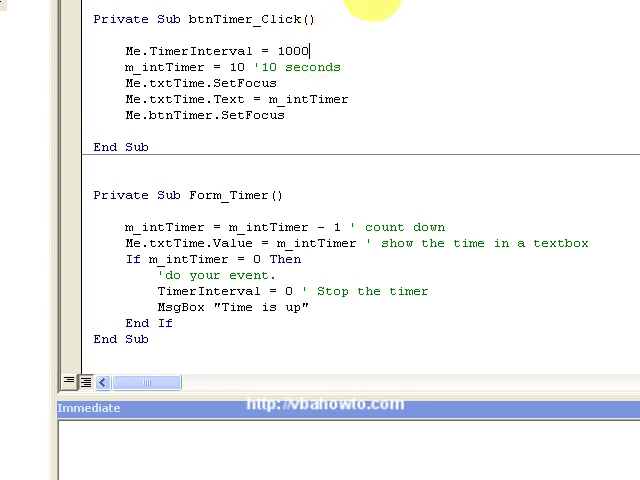
{"action": "double_click", "coordinate": [210, 51]}
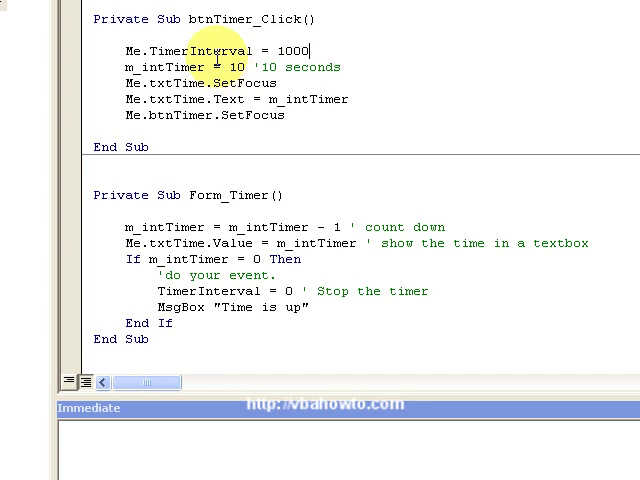
{"action": "mouse_move", "coordinate": [113, 67]}
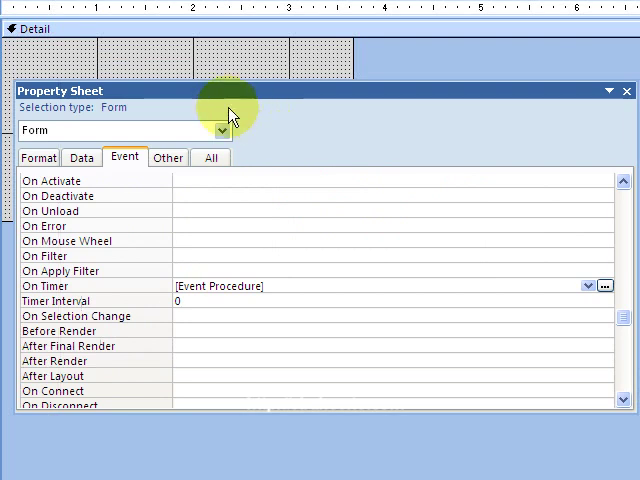
Select the form's Detail section and bring up its view options to run the form
{"action": "left_click", "coordinate": [73, 57]}
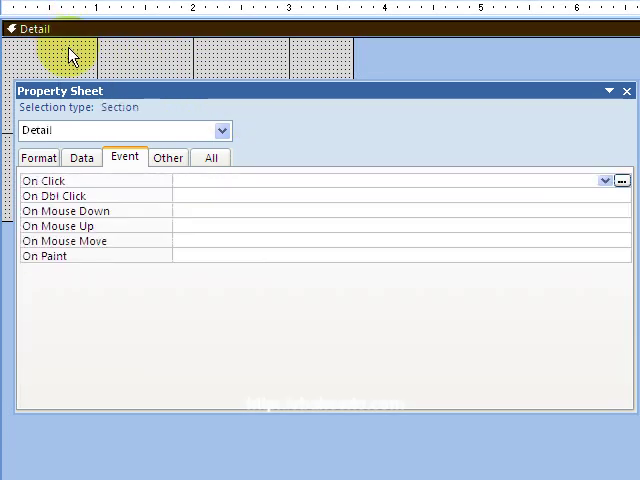
{"action": "right_click", "coordinate": [72, 53]}
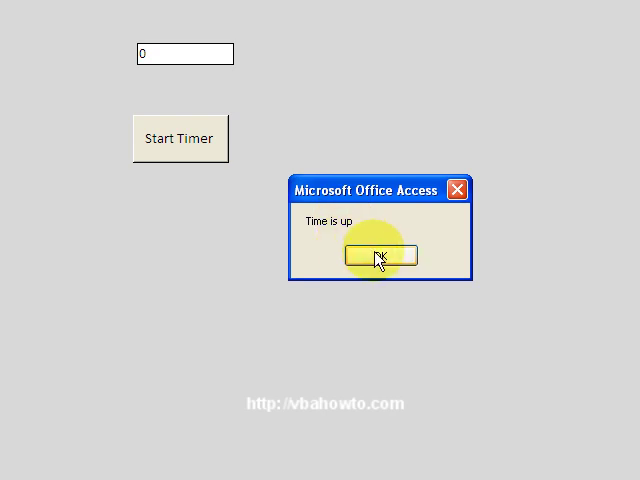
Dismiss 'Time is up', run the Start Timer countdown again, and close the second message
{"action": "left_click", "coordinate": [379, 254]}
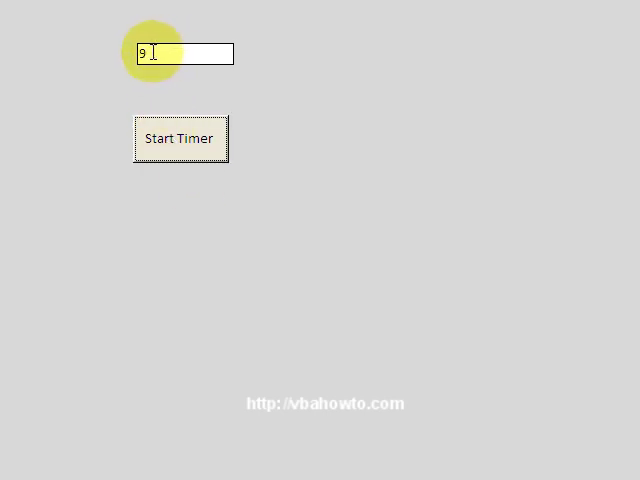
{"action": "left_click", "coordinate": [180, 138]}
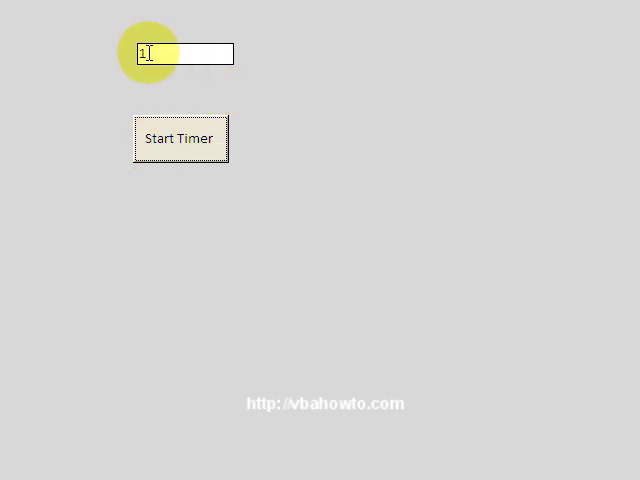
{"action": "left_click", "coordinate": [180, 138]}
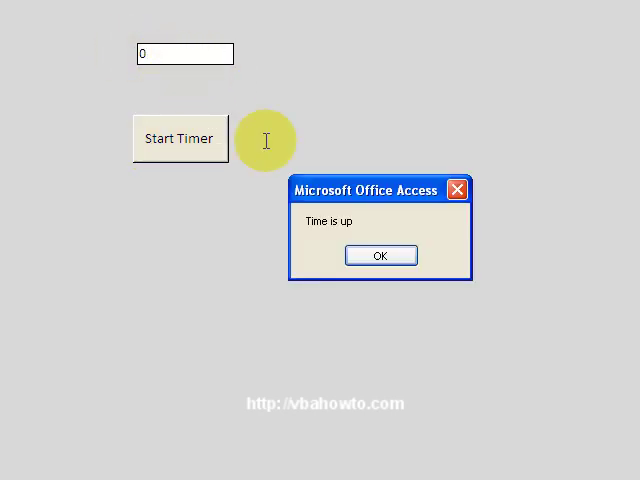
{"action": "left_click", "coordinate": [379, 255]}
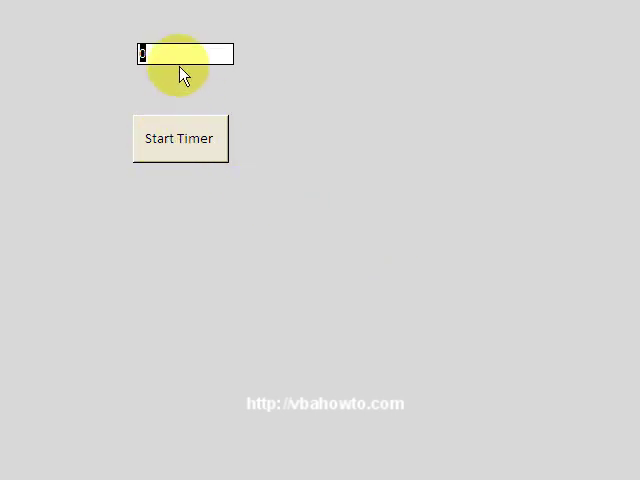
{"action": "mouse_move", "coordinate": [168, 90]}
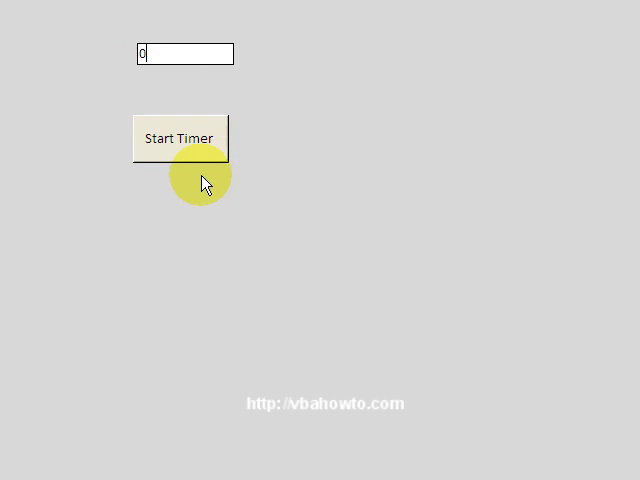
{"action": "mouse_move", "coordinate": [193, 85]}
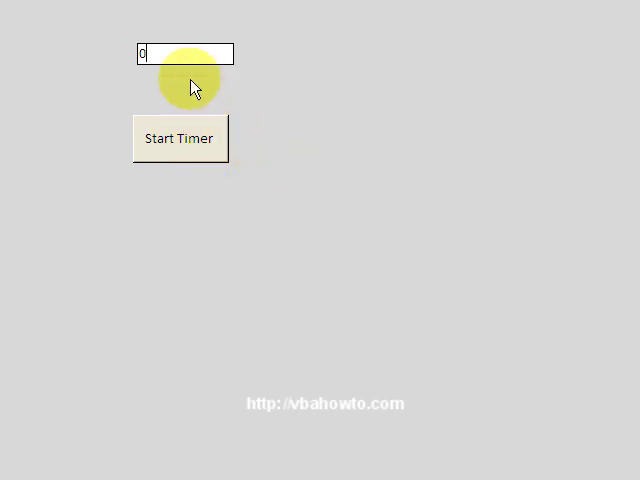
{"action": "mouse_move", "coordinate": [195, 155]}
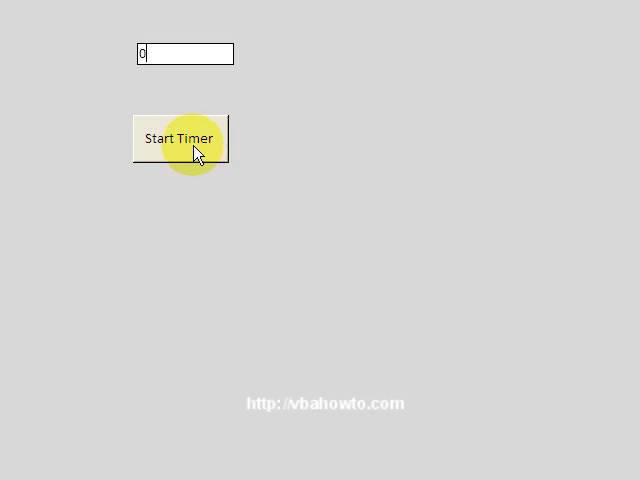